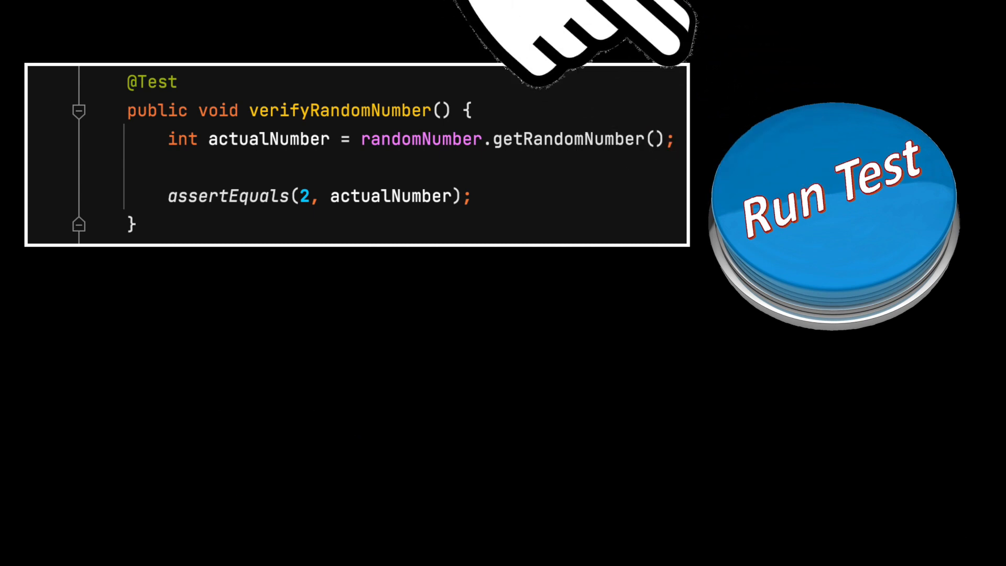
pyautogui.click(827, 205)
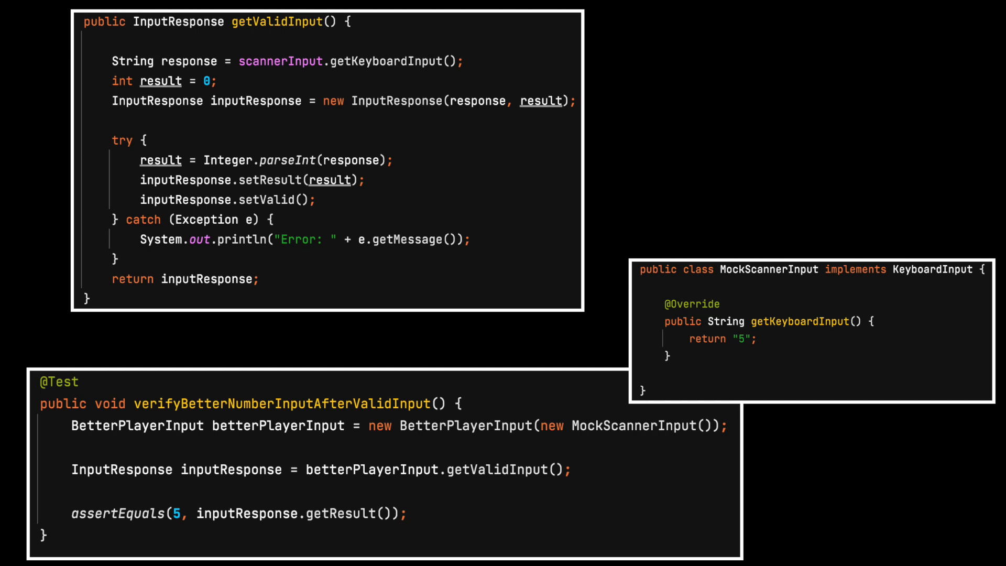